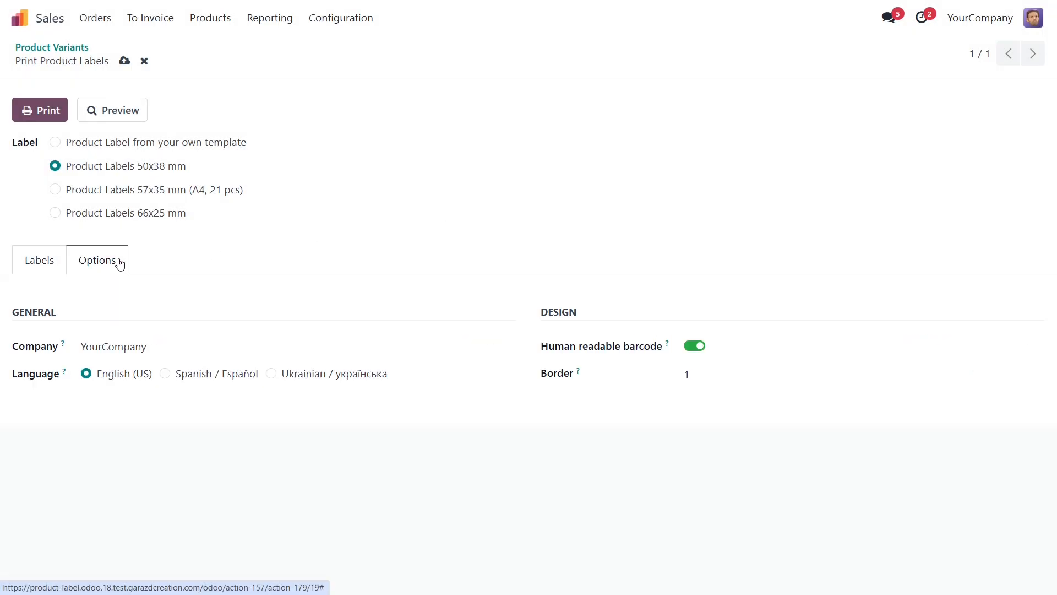
# - Review the company, language and design options of the label wizard, then return to Product Variants
pyautogui.click(39, 110)
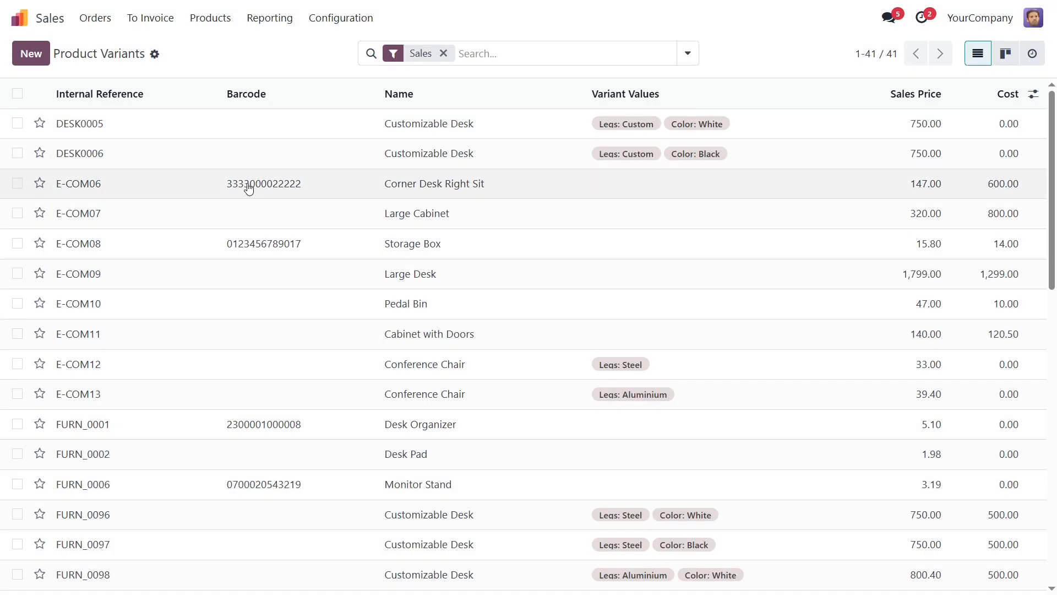
# - Start Print Labels from the Corner Desk Right Sit variant and from four selected variants, then discard
pyautogui.click(434, 183)
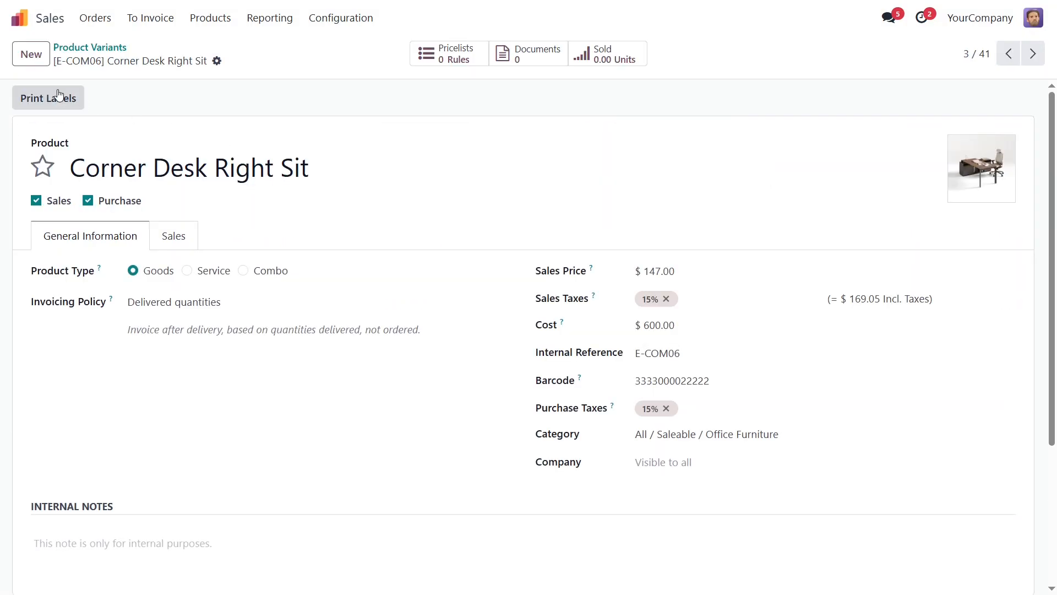
pyautogui.click(89, 47)
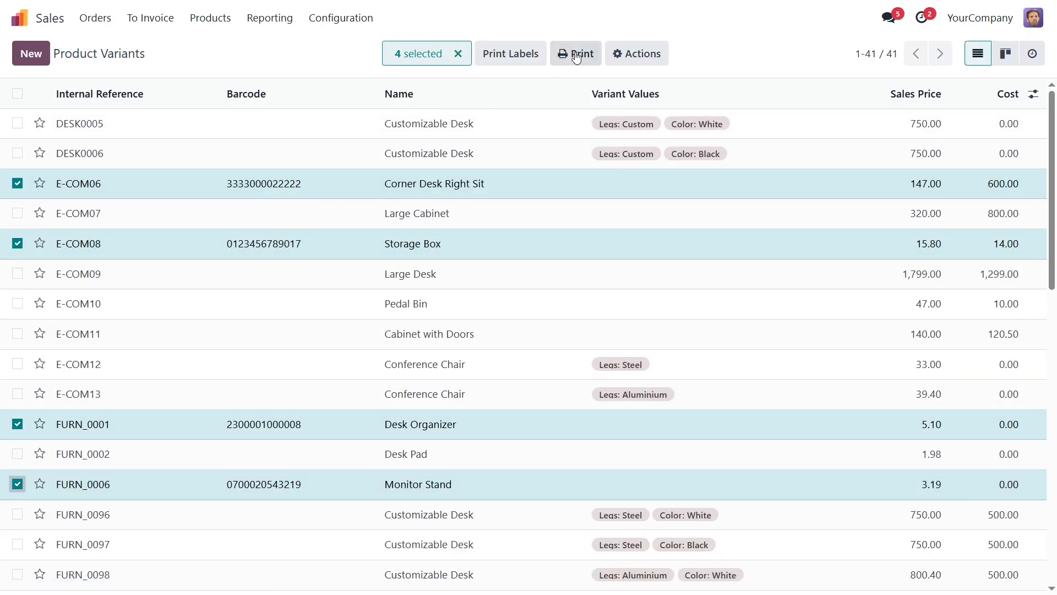
pyautogui.moveTo(583, 89)
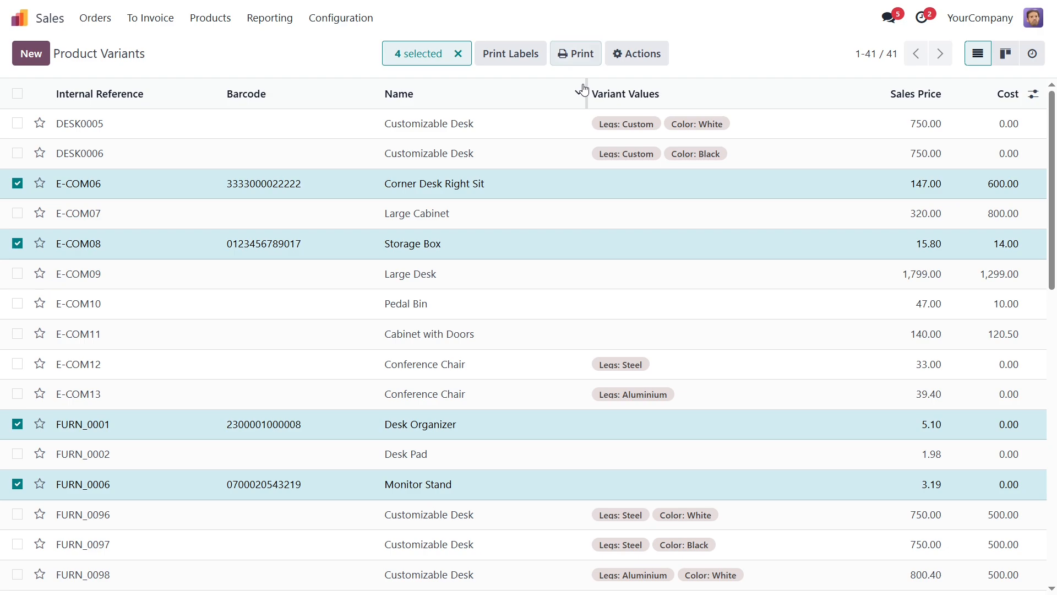
pyautogui.click(510, 53)
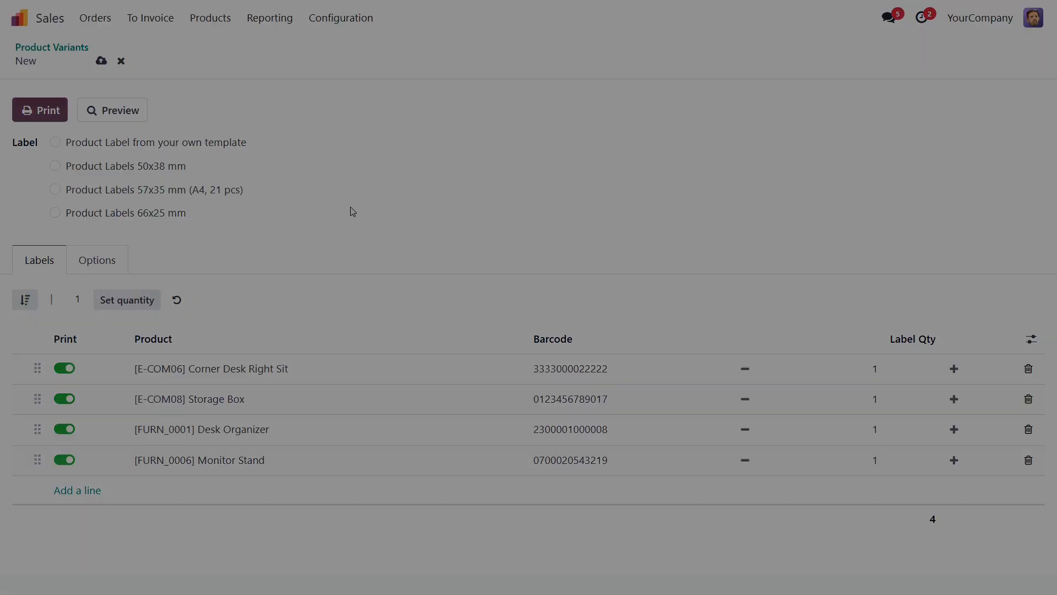
pyautogui.click(121, 61)
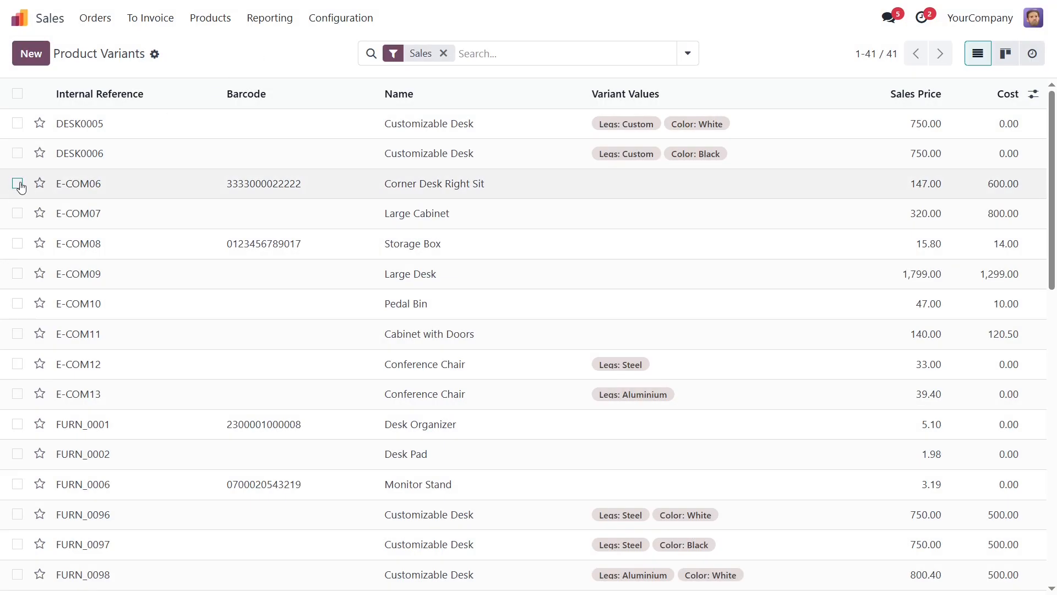
# - Select the Corner Desk Right Sit variant in the list and launch Print Labels for it
pyautogui.click(17, 184)
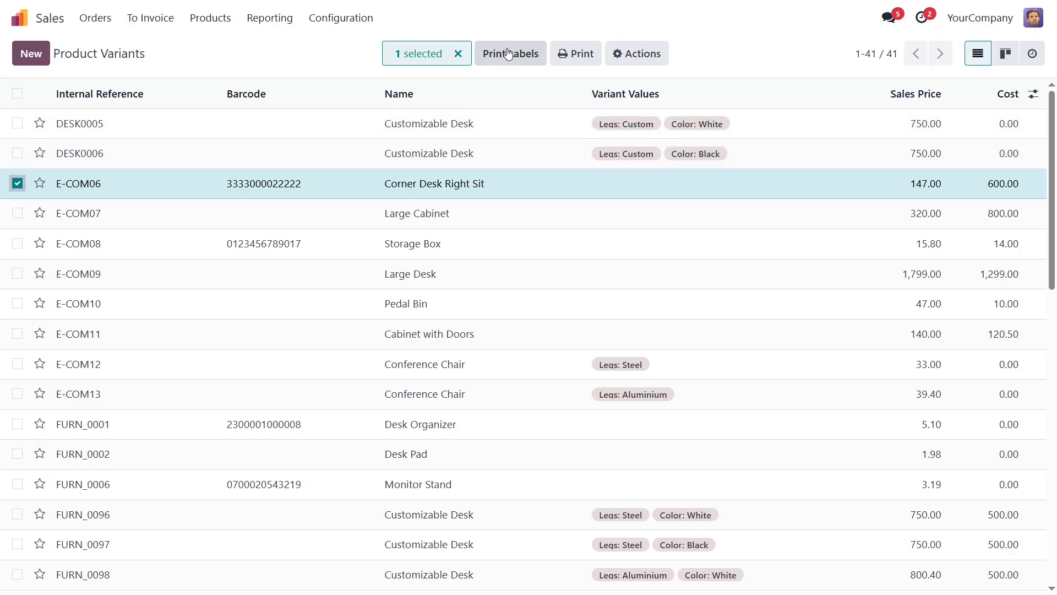
pyautogui.click(510, 53)
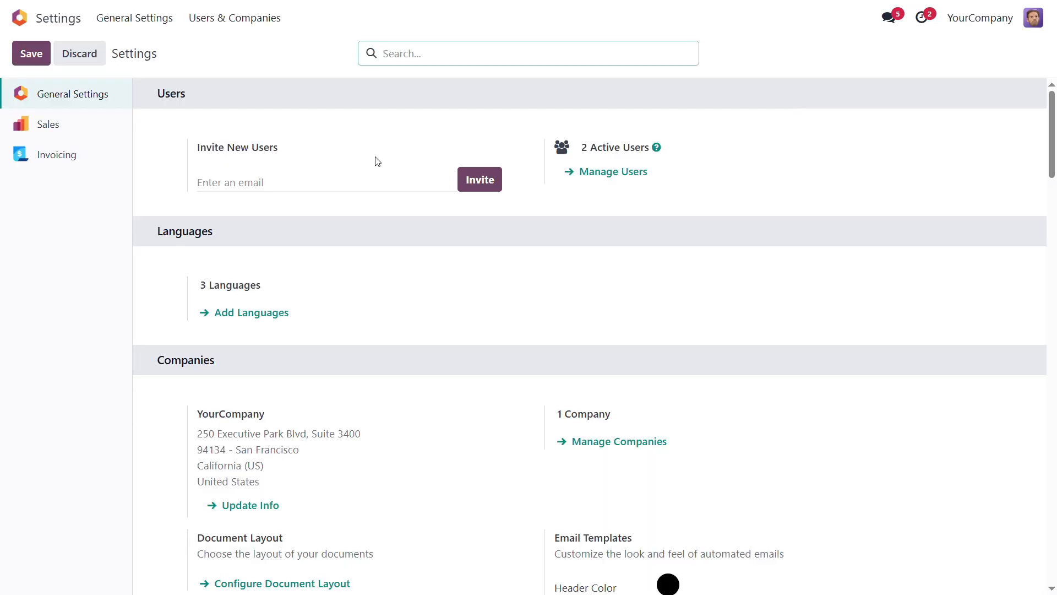
# - Enable Replace Standard Print Wizard under Product Labels in General Settings and save
pyautogui.scroll(-3)
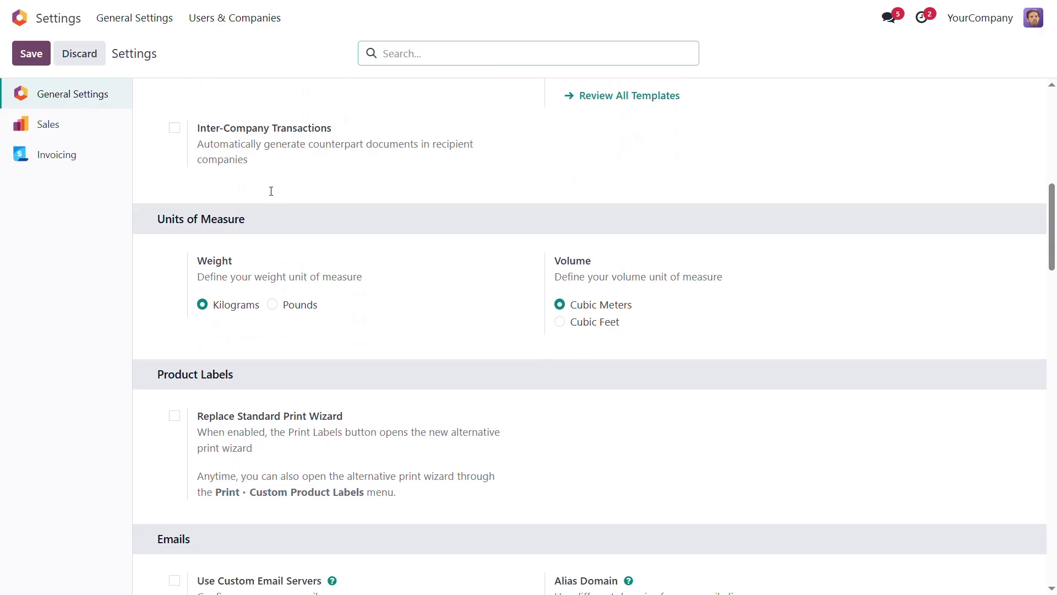
pyautogui.scroll(-3)
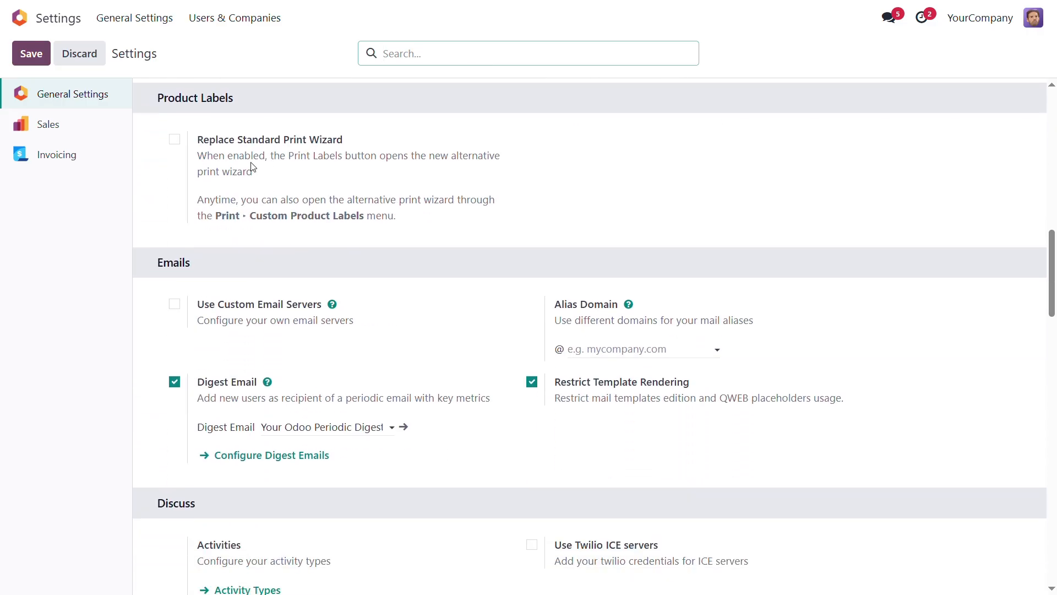
pyautogui.click(174, 139)
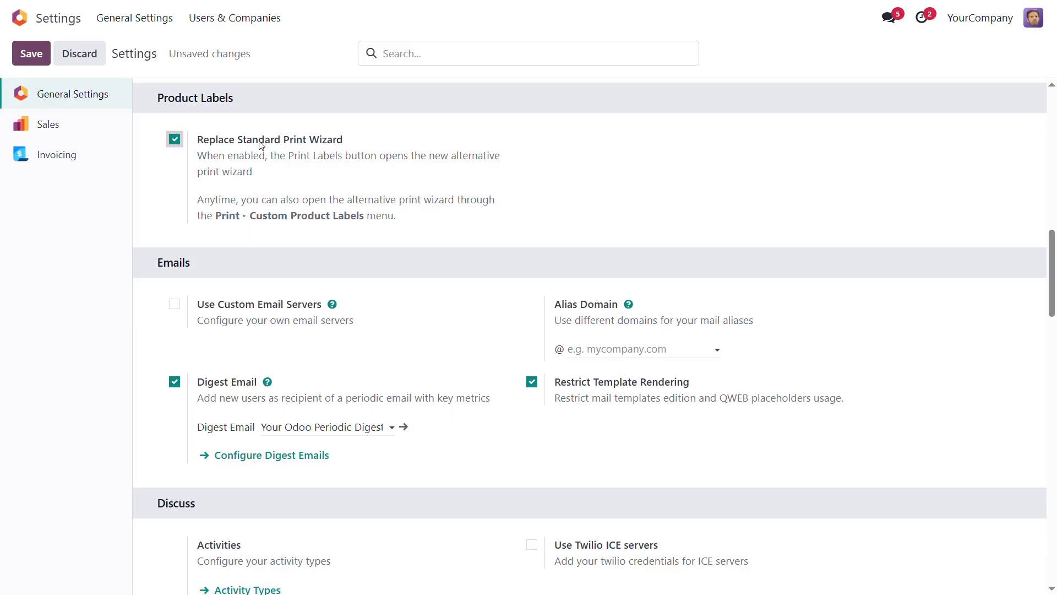
pyautogui.click(31, 53)
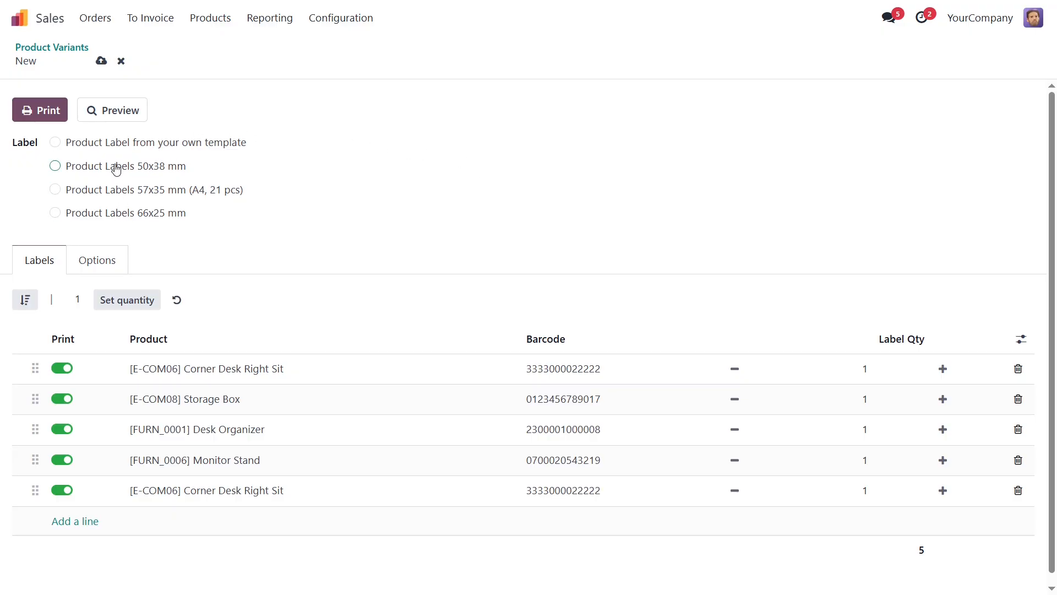
# - Use the 50x38 mm format, bulk-set 5 labels, lower Desk Organizer by one, then restore initial quantities
pyautogui.click(55, 166)
pyautogui.write('5')
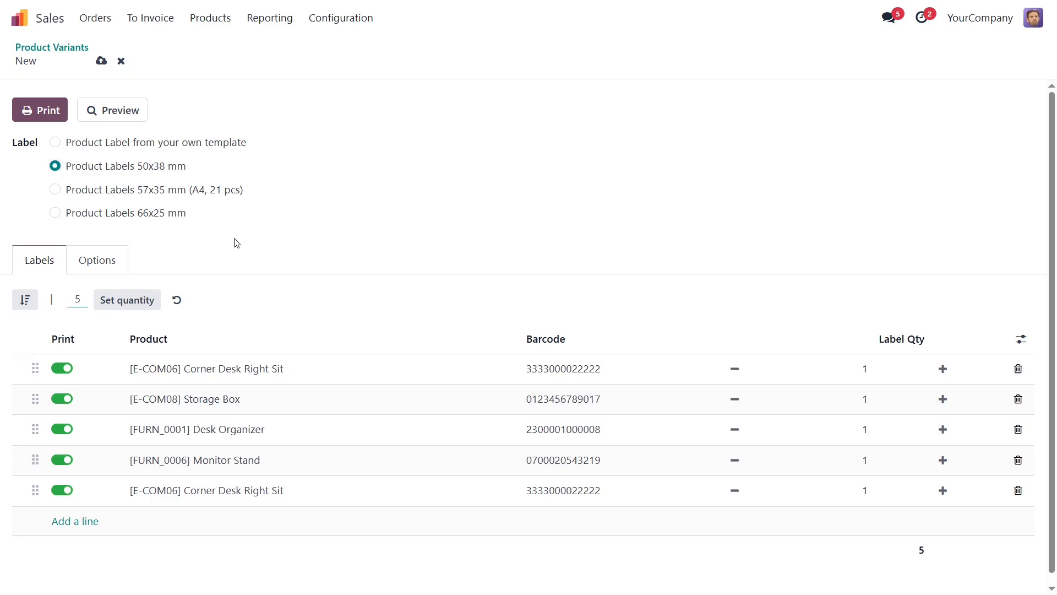
pyautogui.click(125, 299)
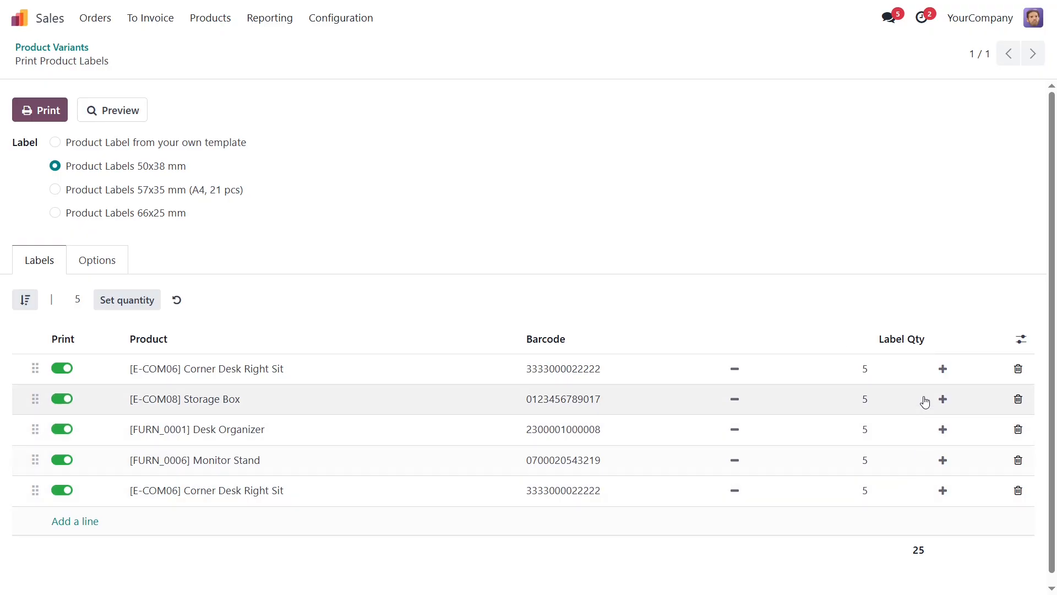
pyautogui.moveTo(930, 434)
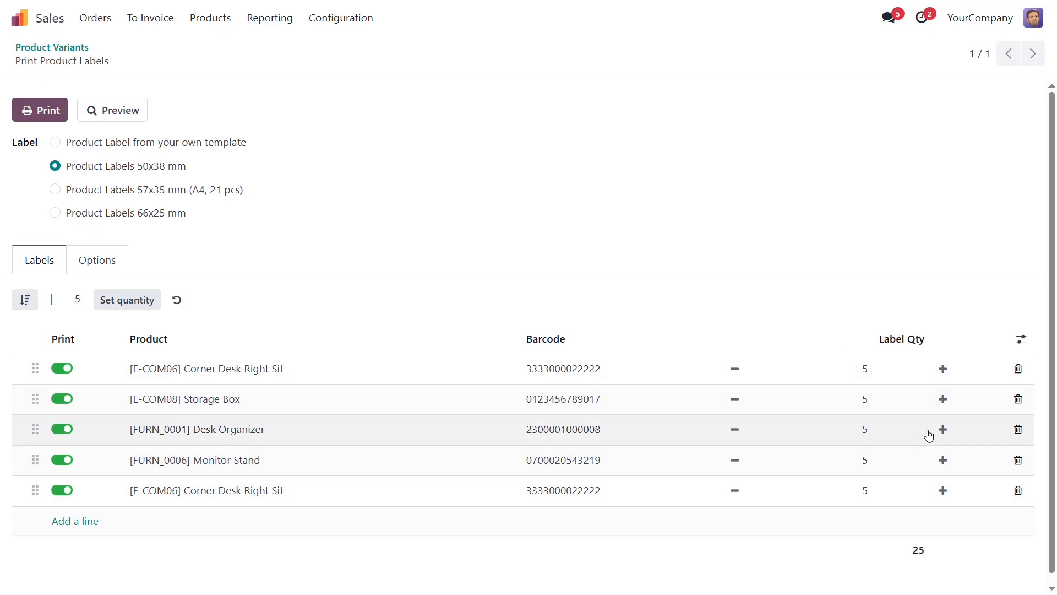
pyautogui.moveTo(942, 398)
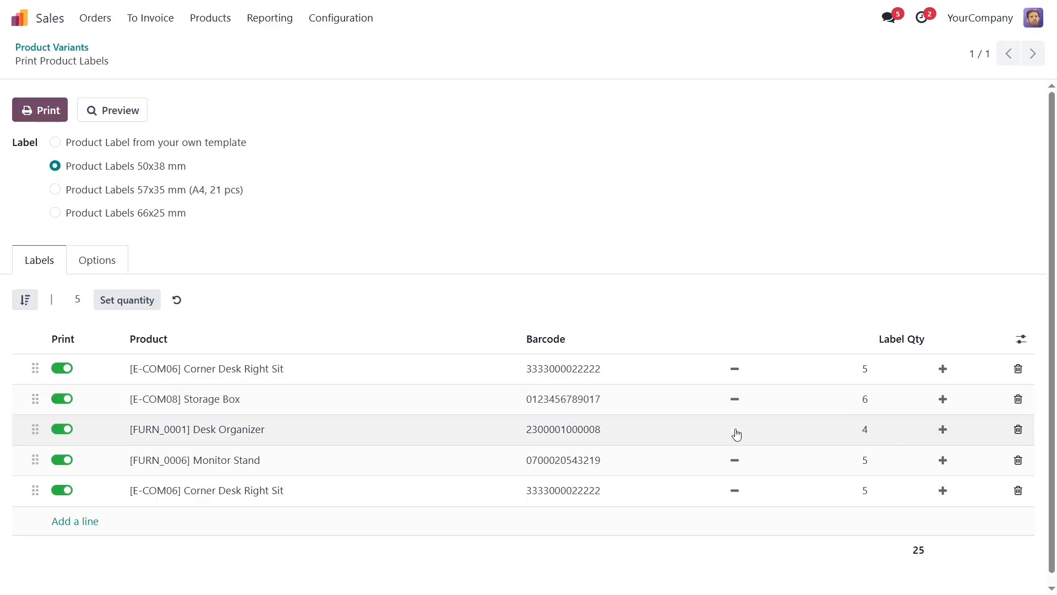
pyautogui.click(733, 428)
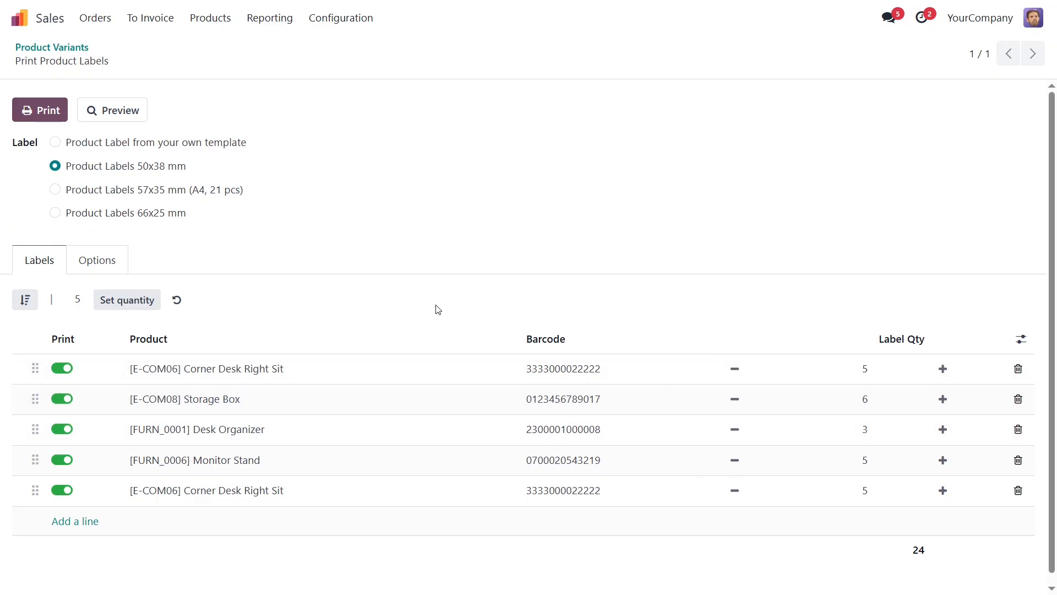
pyautogui.moveTo(385, 309)
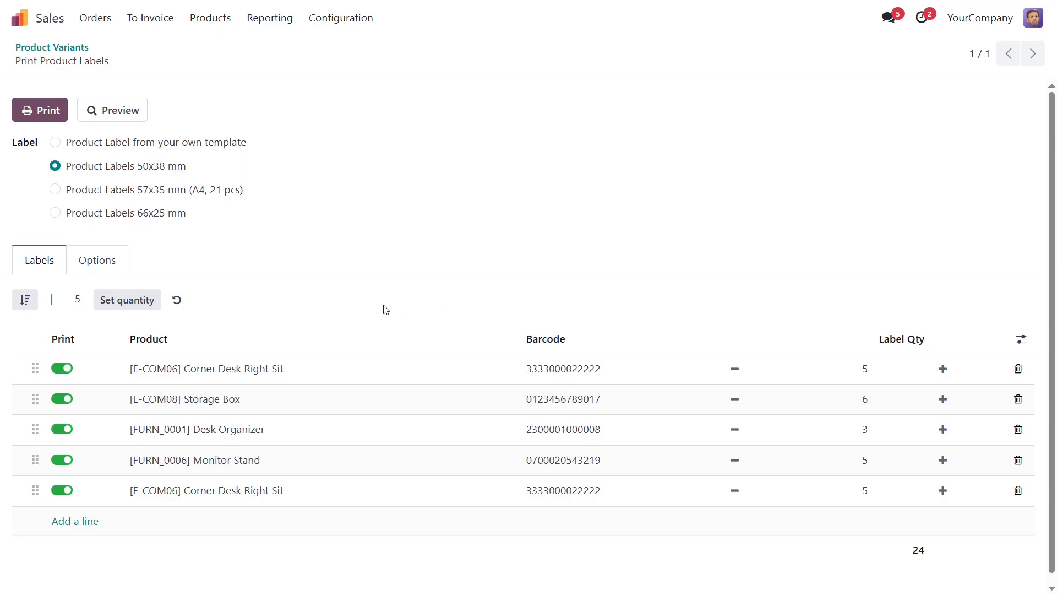
pyautogui.moveTo(176, 300)
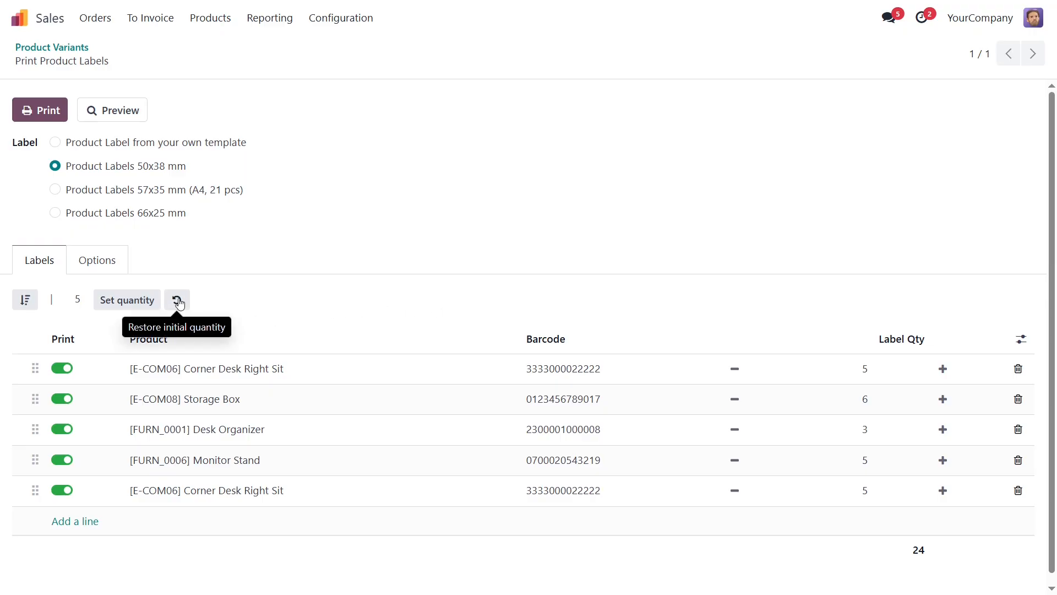
pyautogui.click(177, 299)
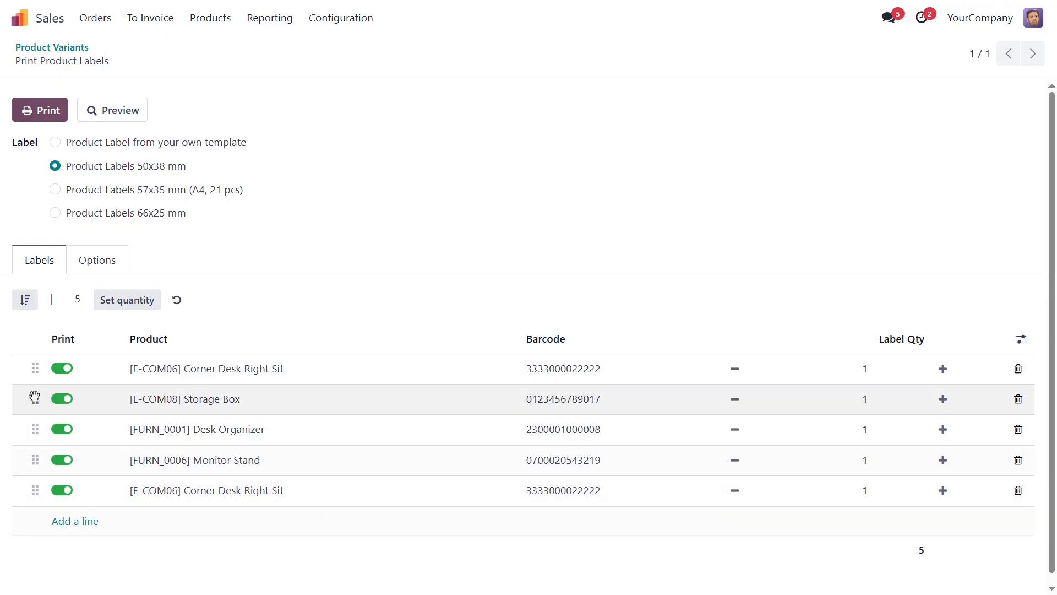
# - Reorder the Storage Box line, turn off Print for Desk Organizer and delete its row
pyautogui.click(25, 299)
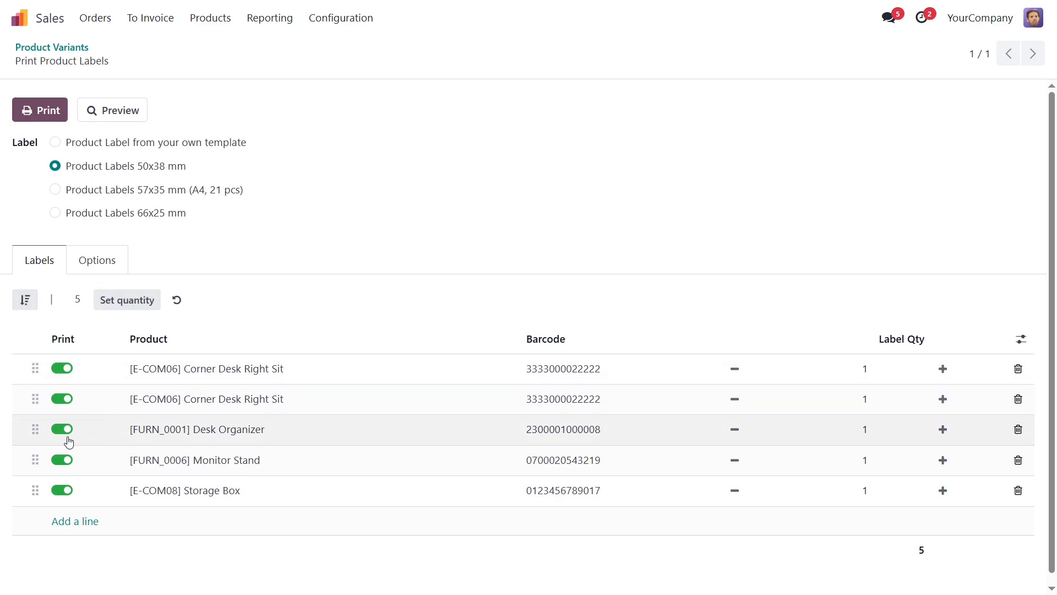
pyautogui.click(61, 429)
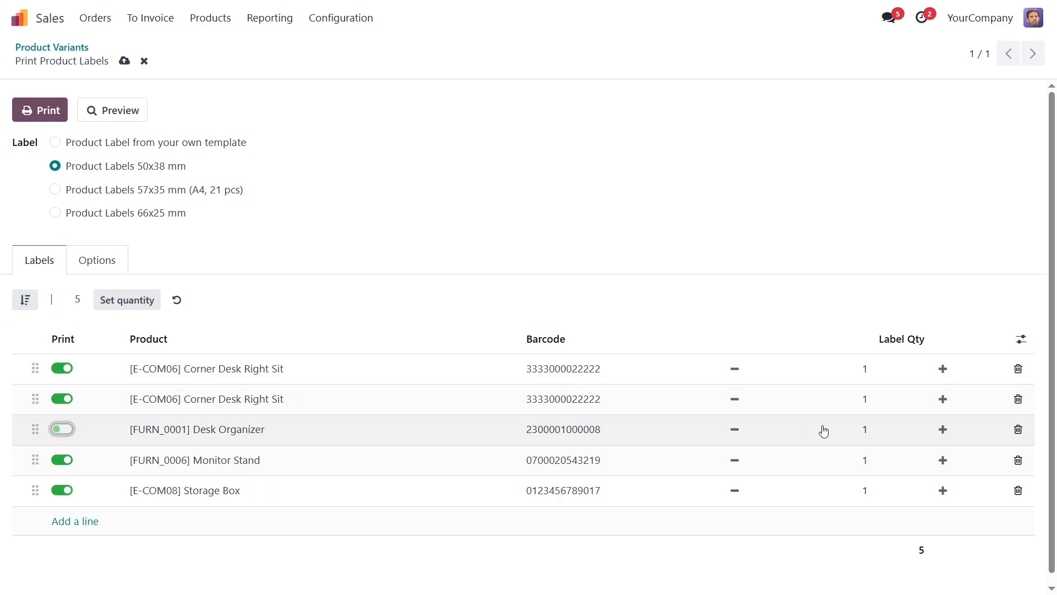
pyautogui.click(1017, 430)
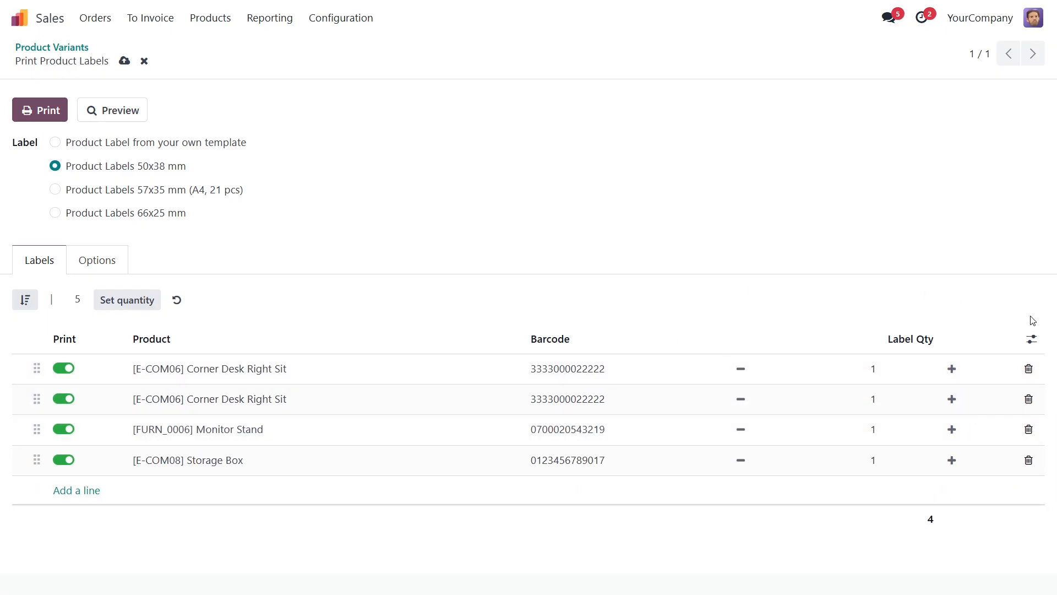
# - Show the Company column in the label list via the optional columns toggler
pyautogui.click(1031, 338)
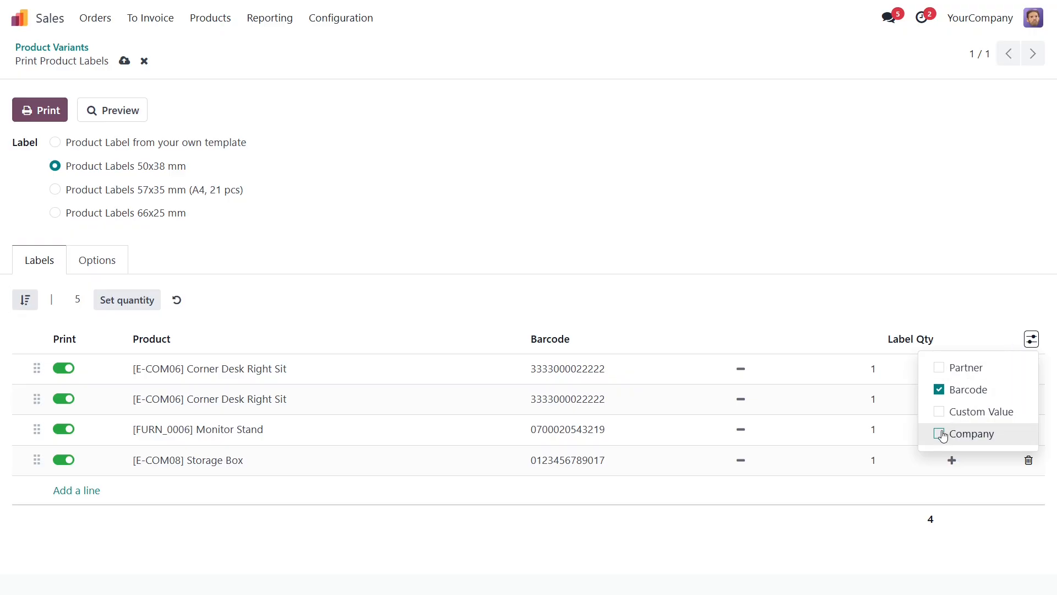
pyautogui.click(972, 434)
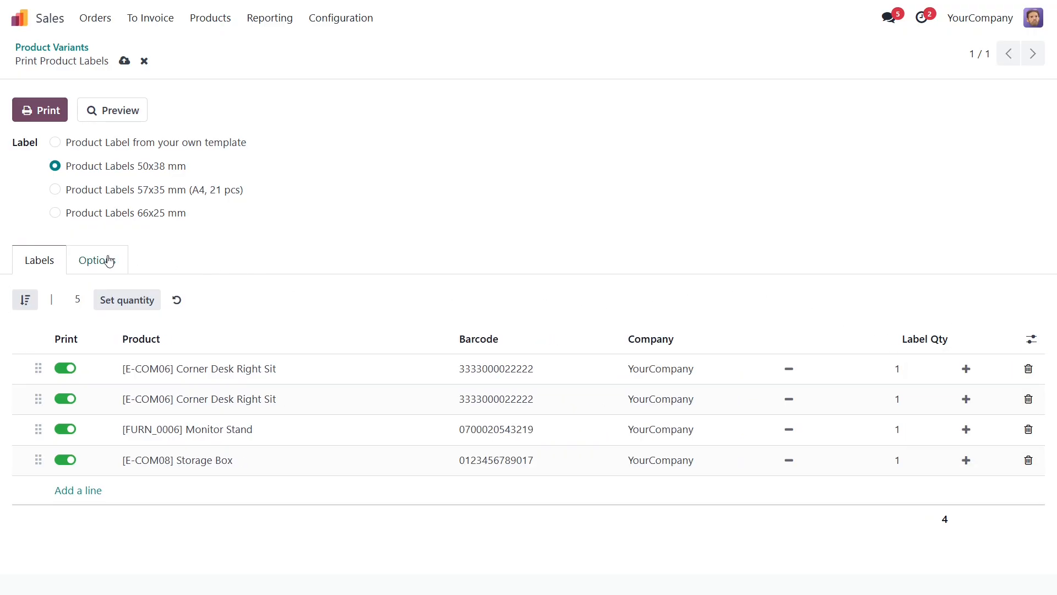
# - Set options to YourCompany, English (US), human-readable barcode, border 1, and preview the labels
pyautogui.click(97, 259)
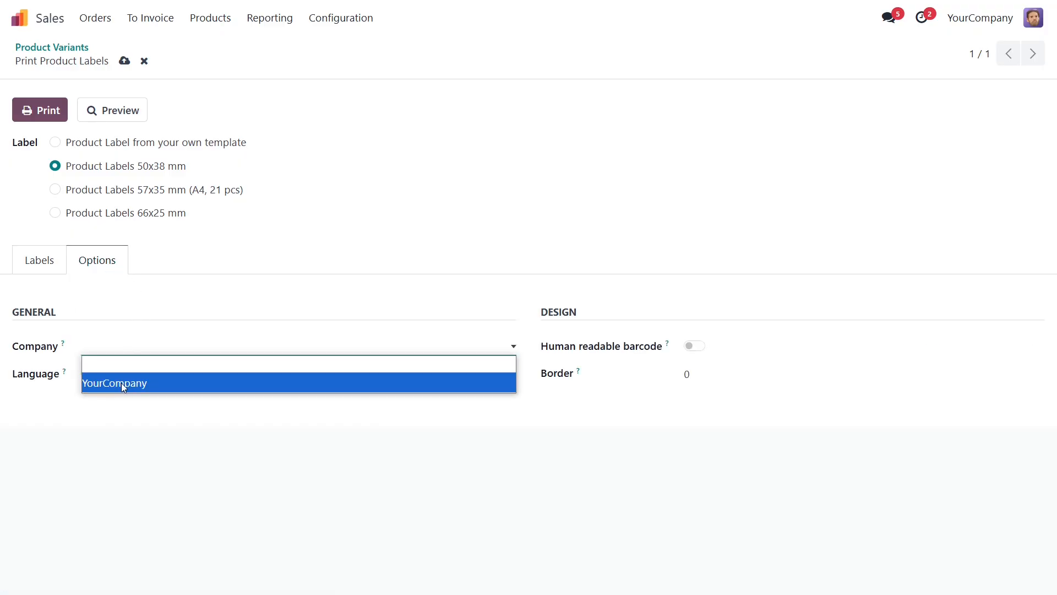
pyautogui.click(114, 382)
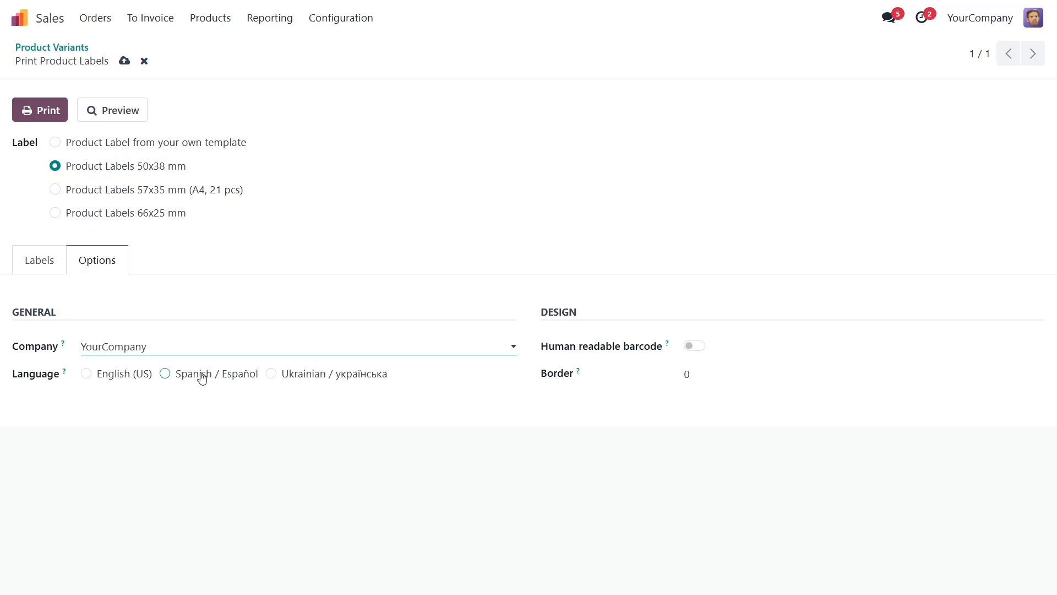
pyautogui.click(86, 374)
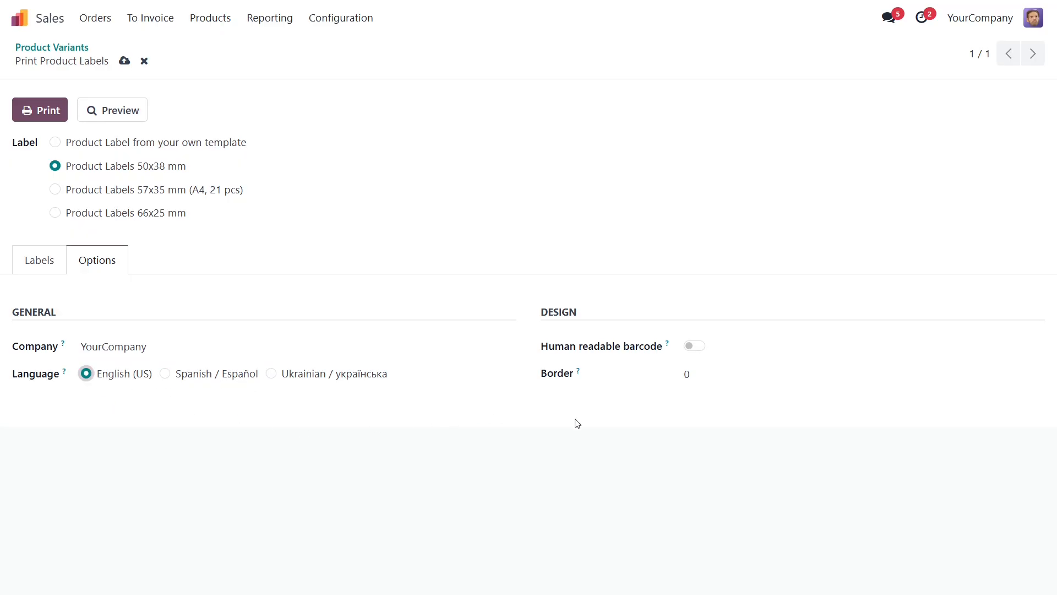
pyautogui.click(693, 346)
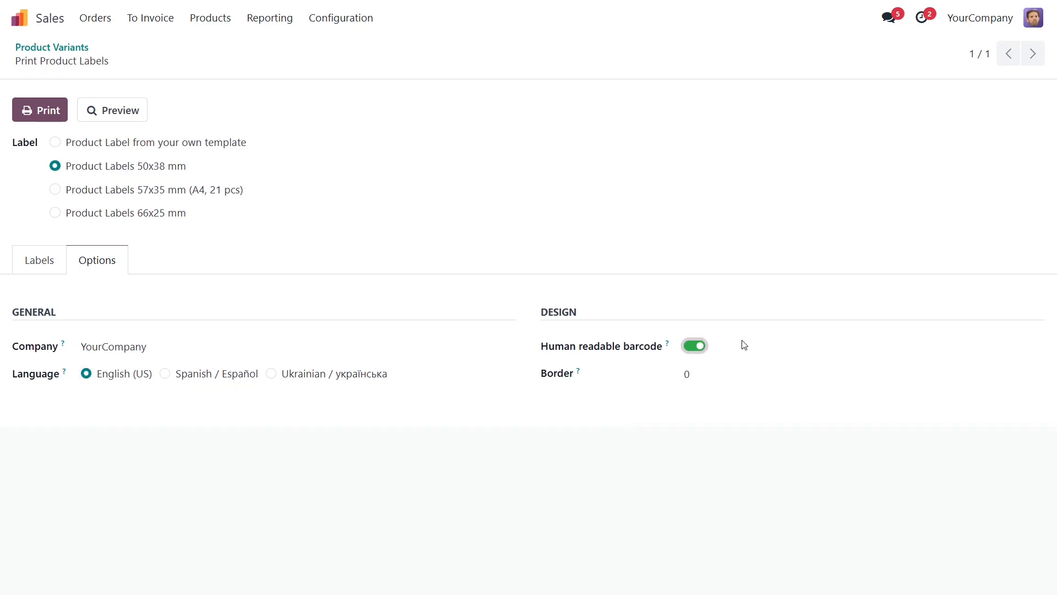
pyautogui.moveTo(750, 348)
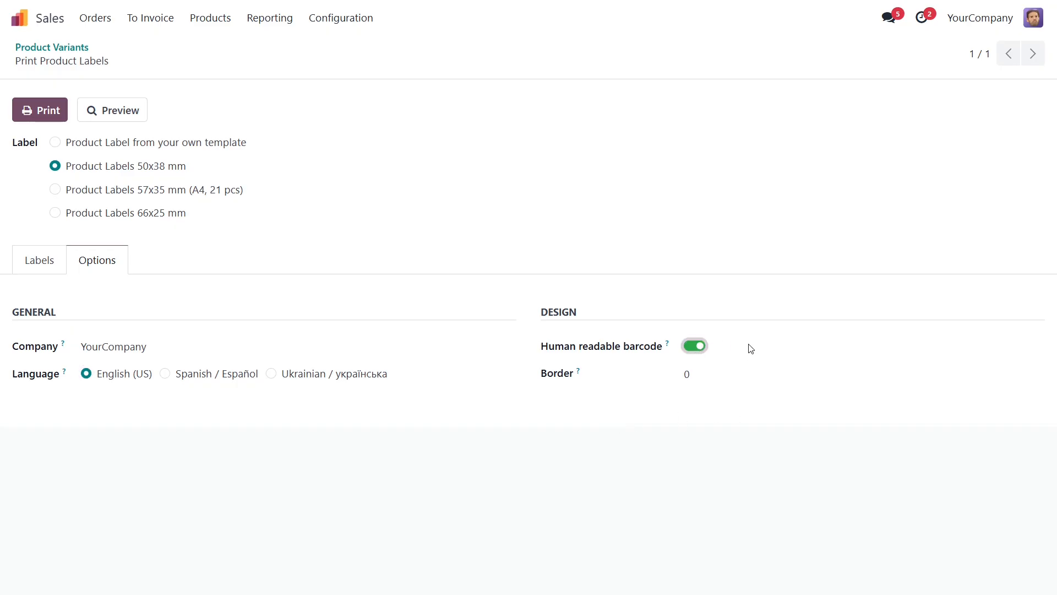
pyautogui.write('1')
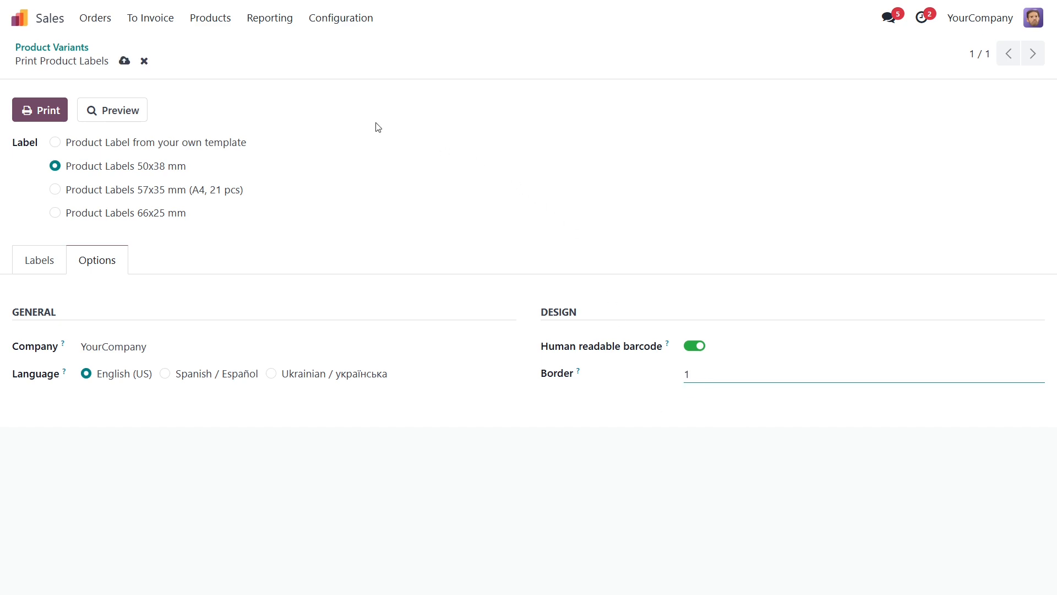
pyautogui.moveTo(120, 111)
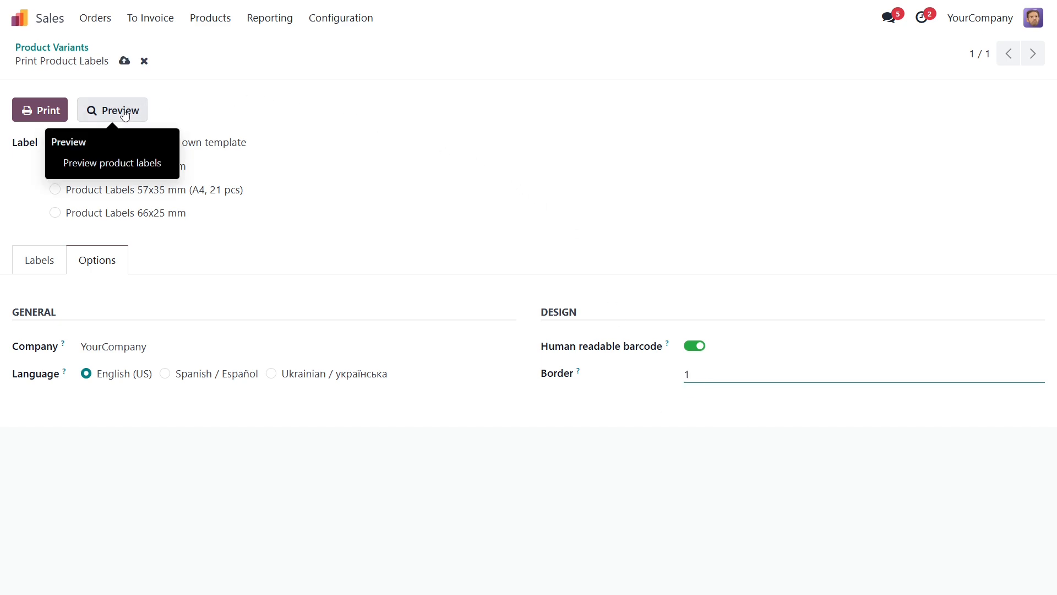
pyautogui.click(112, 163)
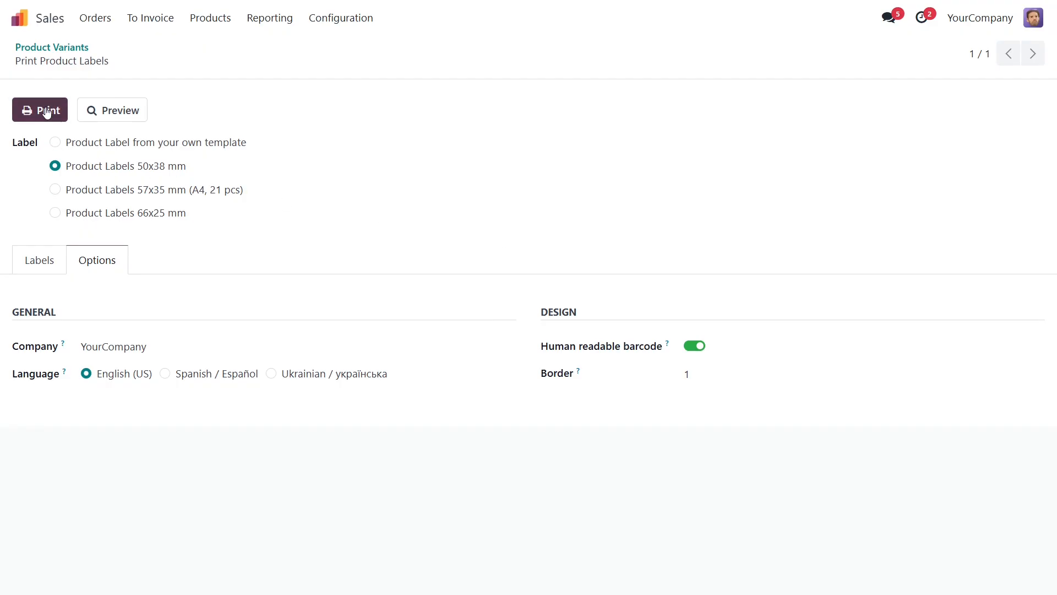
# - Print the labels, switch to the 66x25 mm format with border 1 and print again
pyautogui.click(39, 111)
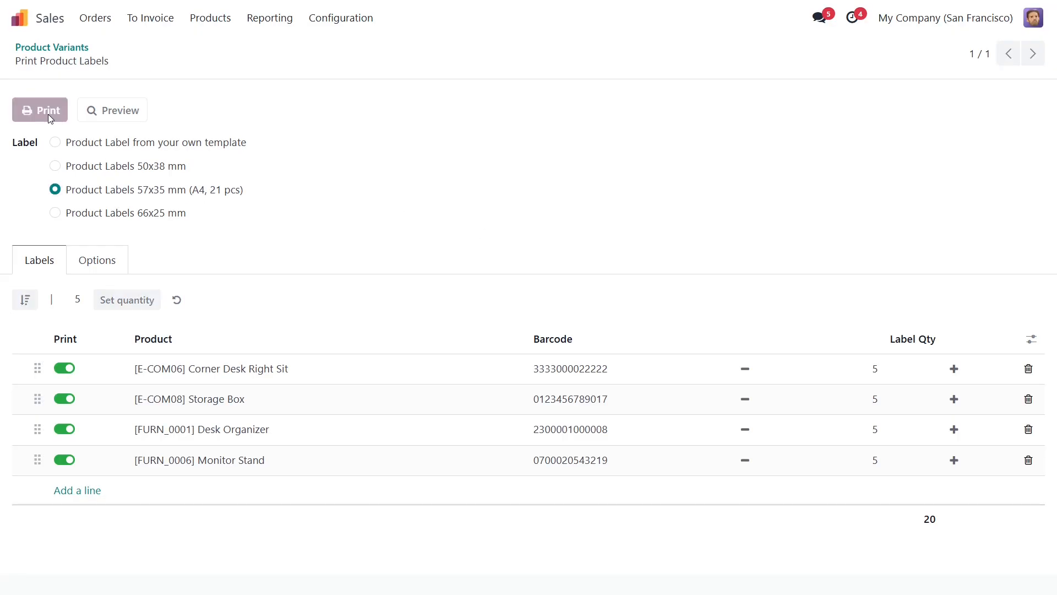
pyautogui.click(40, 109)
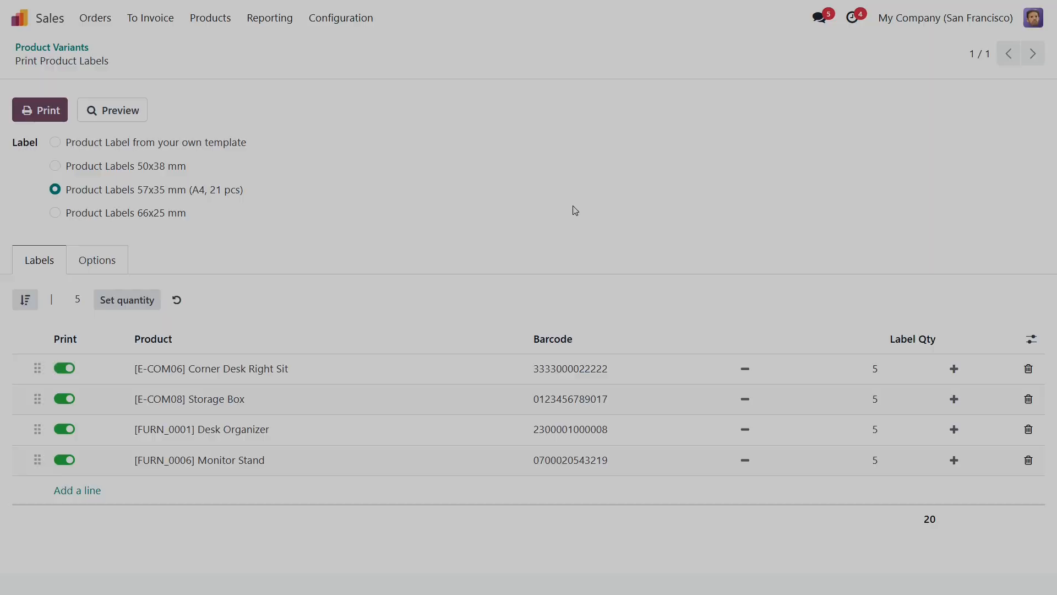
pyautogui.click(97, 260)
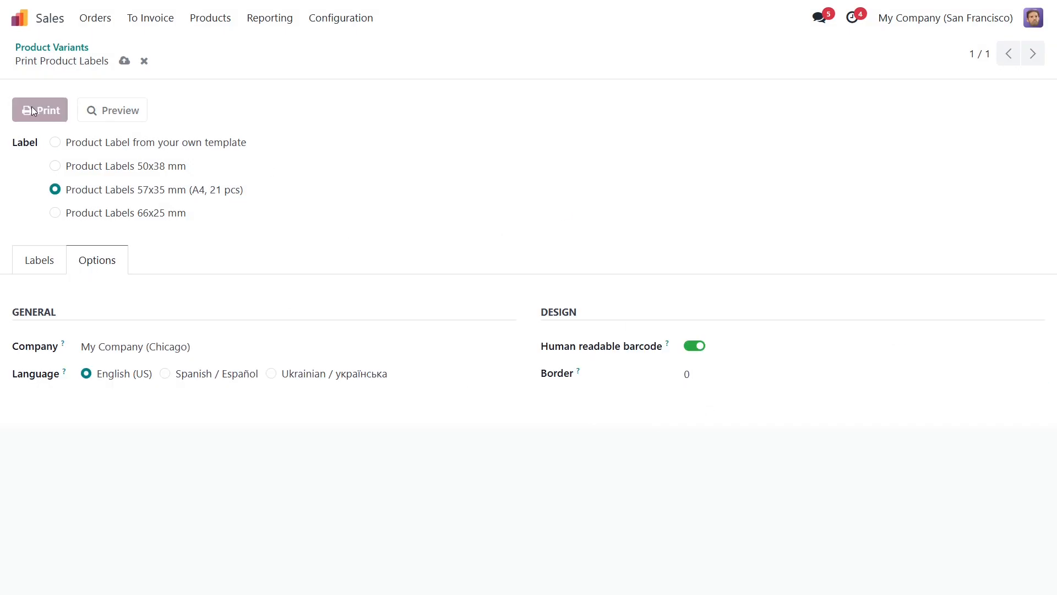
pyautogui.click(40, 110)
pyautogui.write('1')
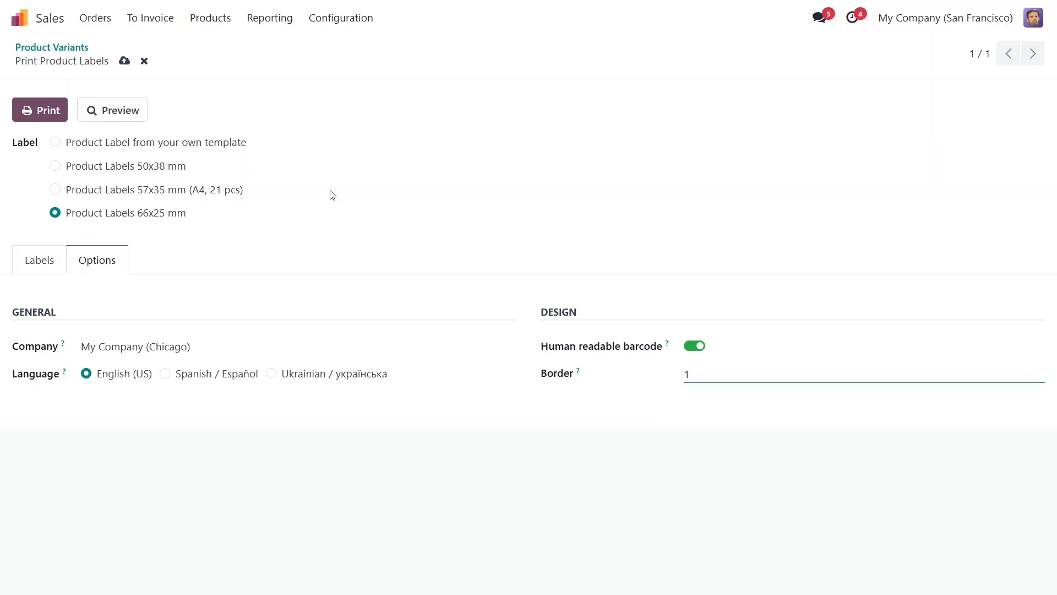
pyautogui.click(39, 109)
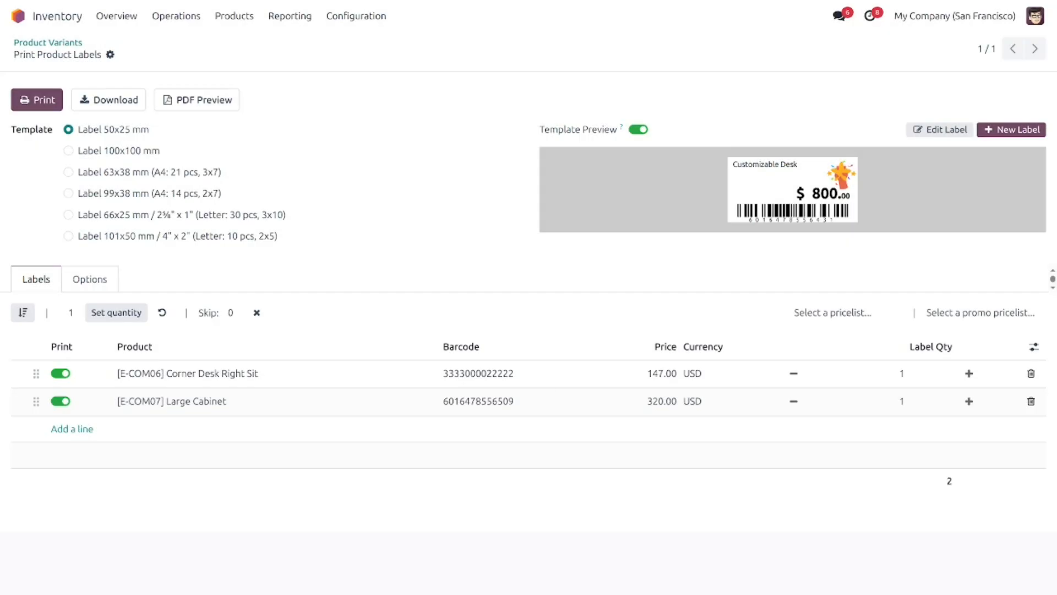
# - Pick the Label 63x38 mm template, edit the label and page to the Text: Price section
pyautogui.click(69, 172)
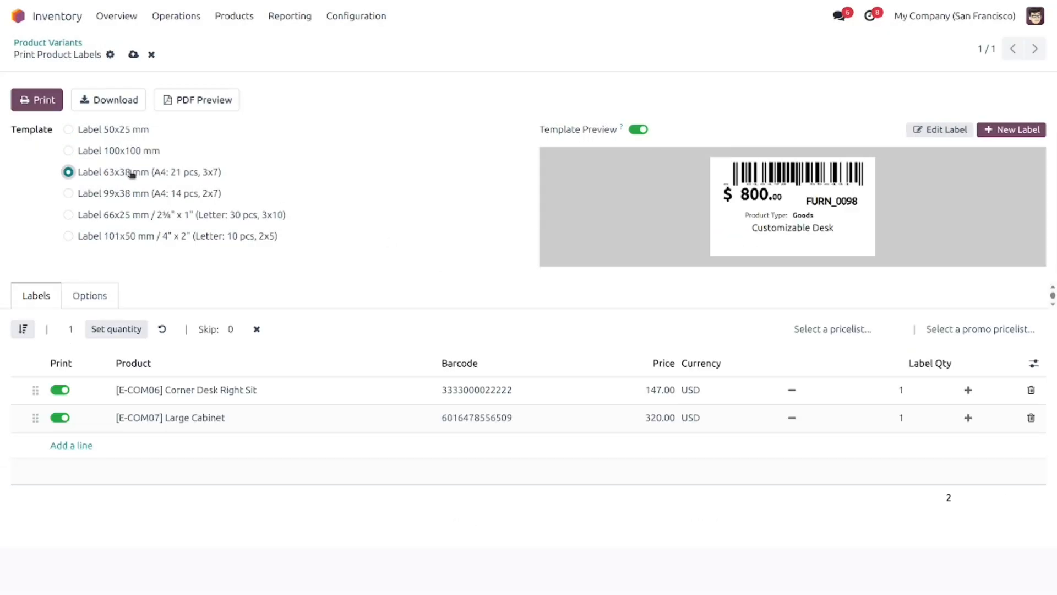
pyautogui.click(1011, 130)
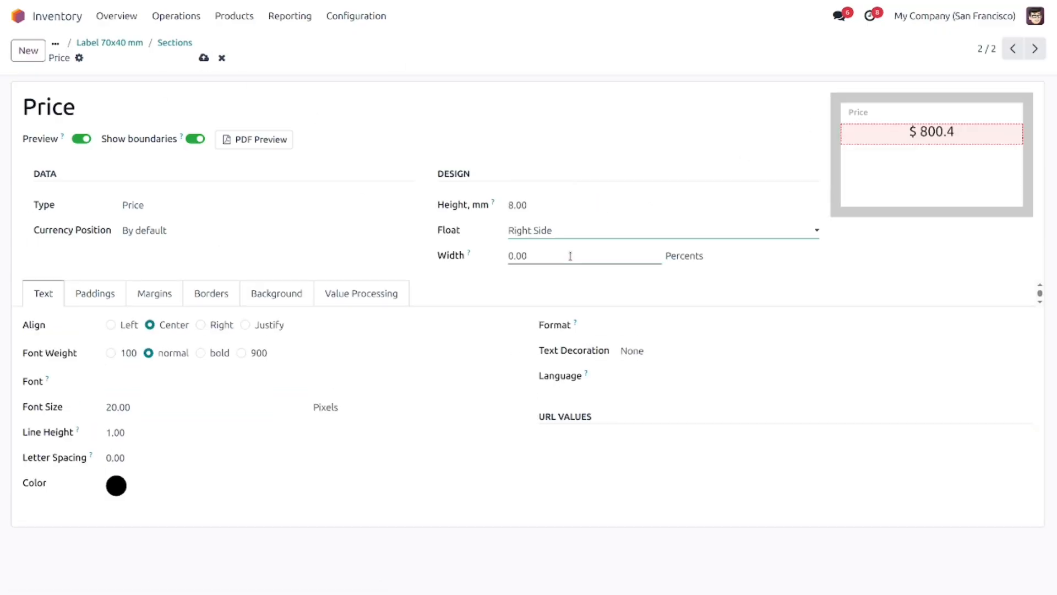
pyautogui.click(1011, 48)
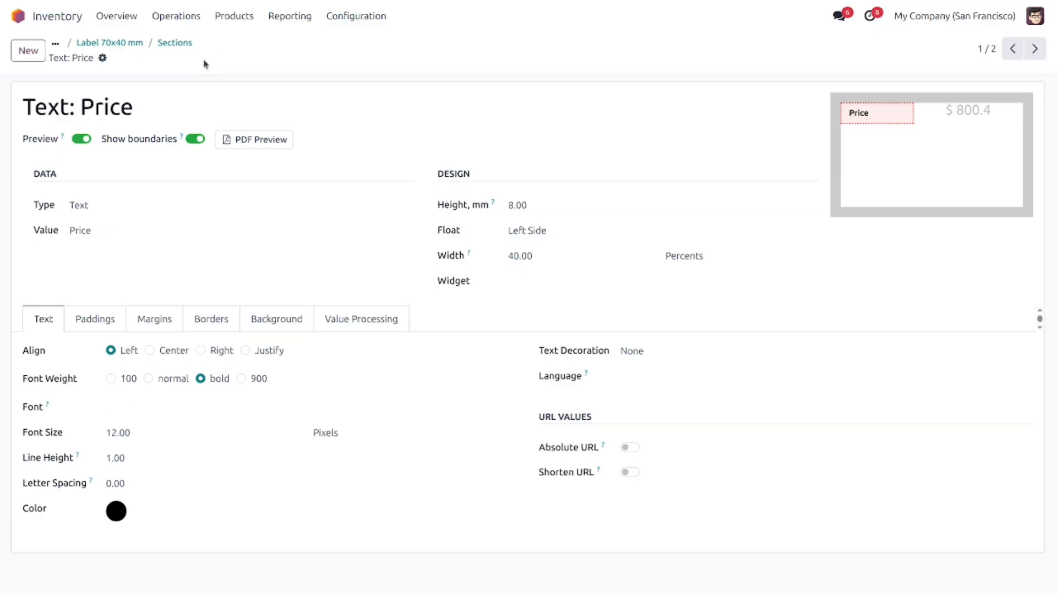